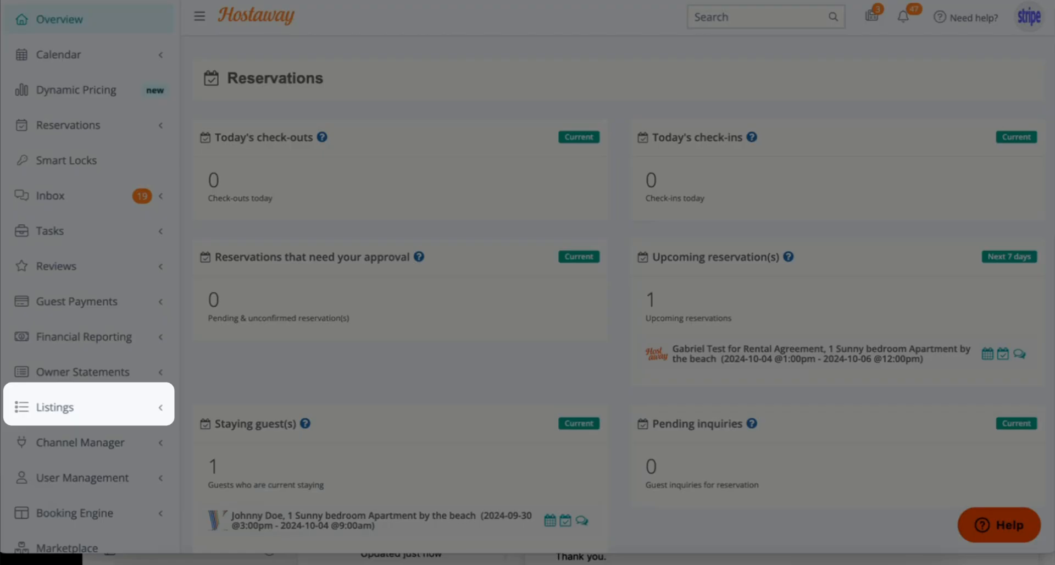
Step: Start editing the '1 Sunny bedroom Apartment by the beach' listing from Listings
click(54, 407)
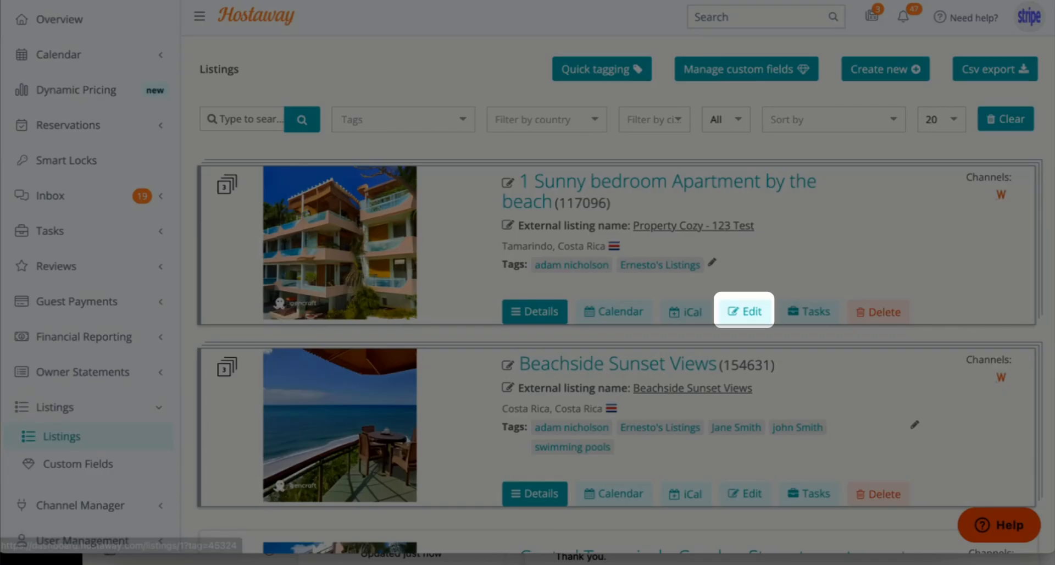
click(743, 311)
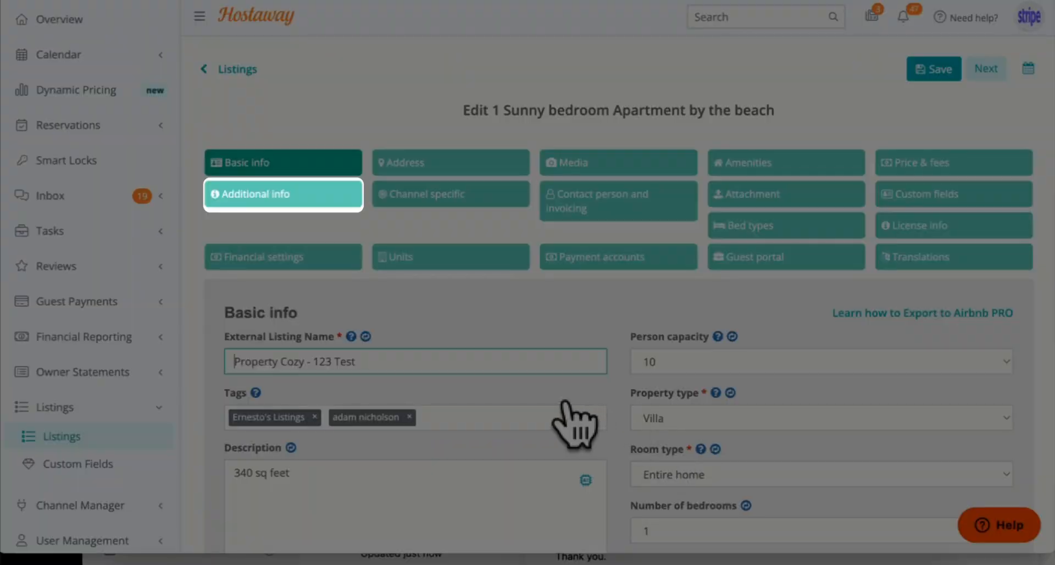
Step: Review Additional info: house rules, manual, 2-365 nights, check-in and check-out times
click(282, 194)
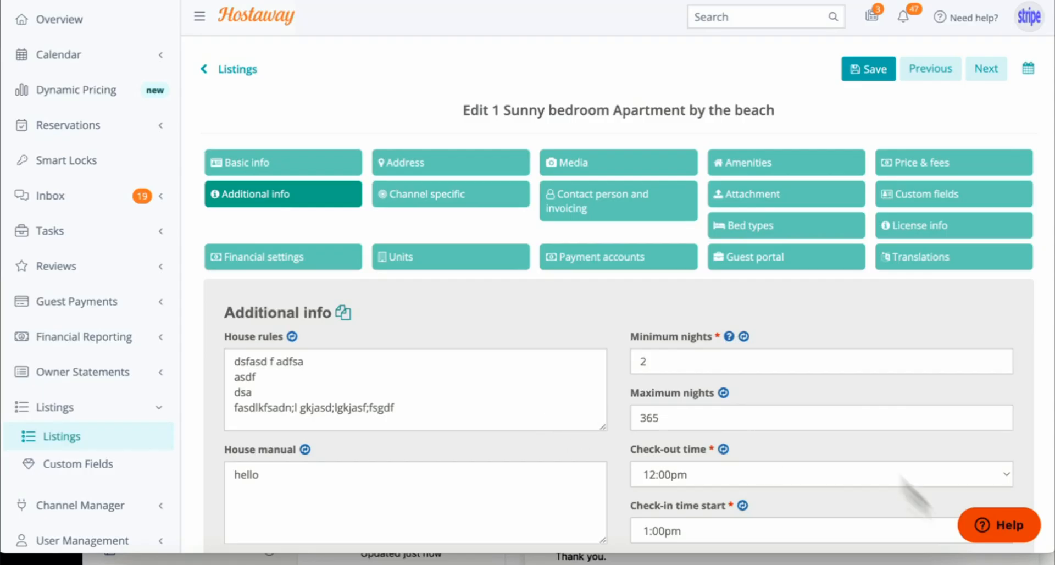
scroll(down, 3)
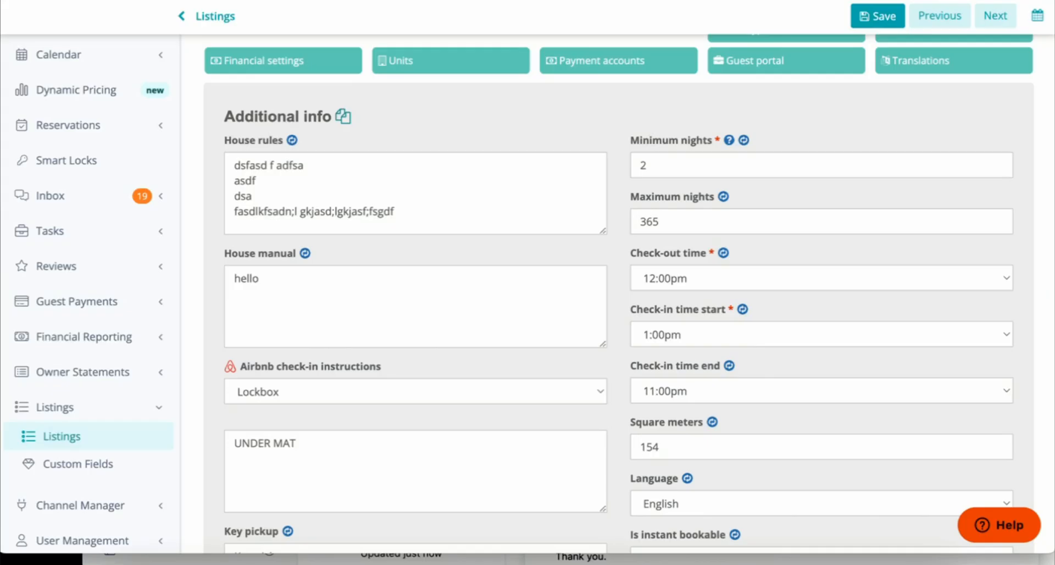
scroll(up, 3)
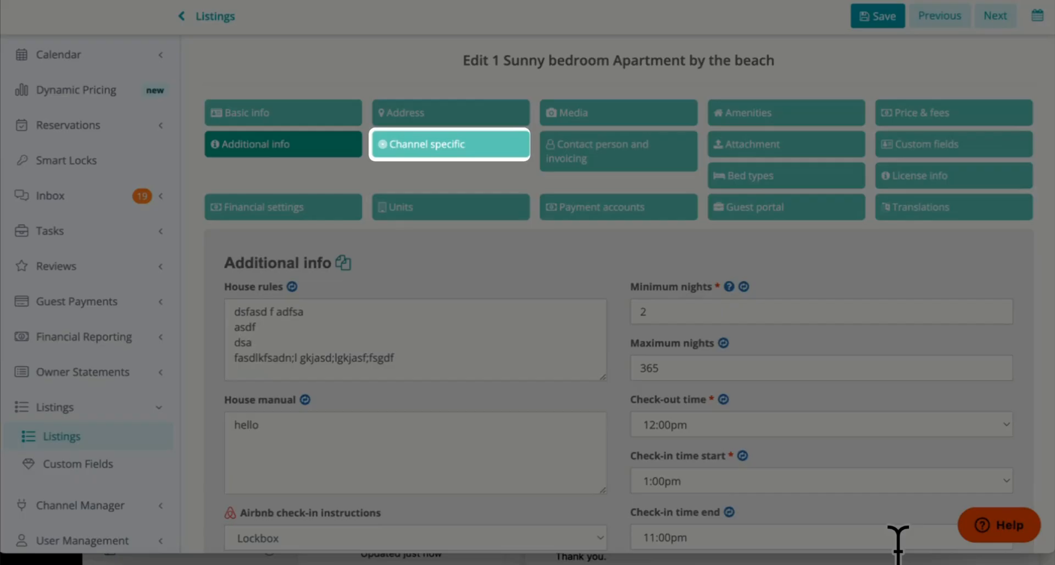
Step: Review Channel specific settings: Airbnb preparation time and Vrbo name 'Beachside 2 bedroom condo'
click(449, 144)
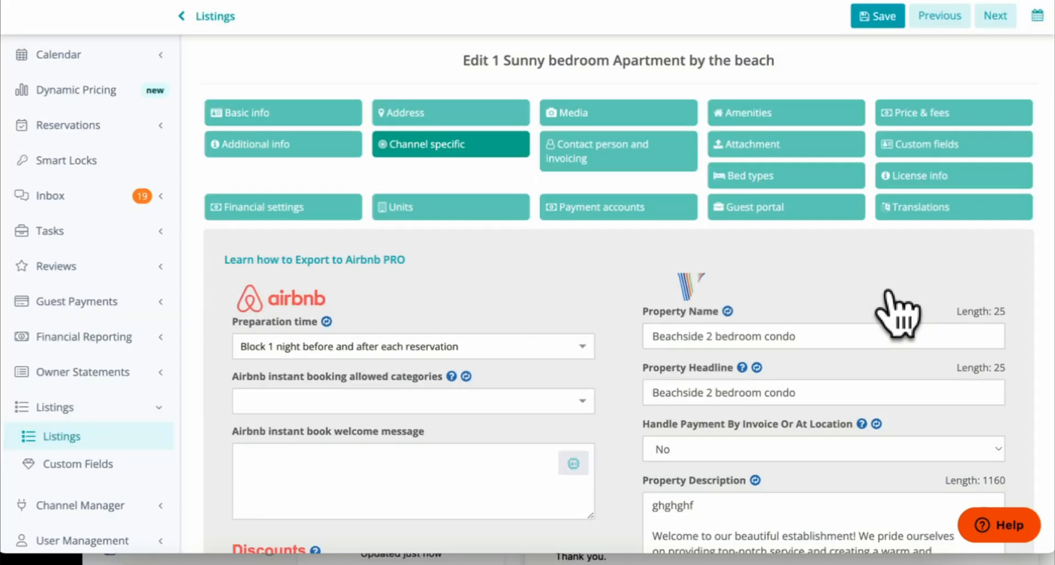
click(784, 176)
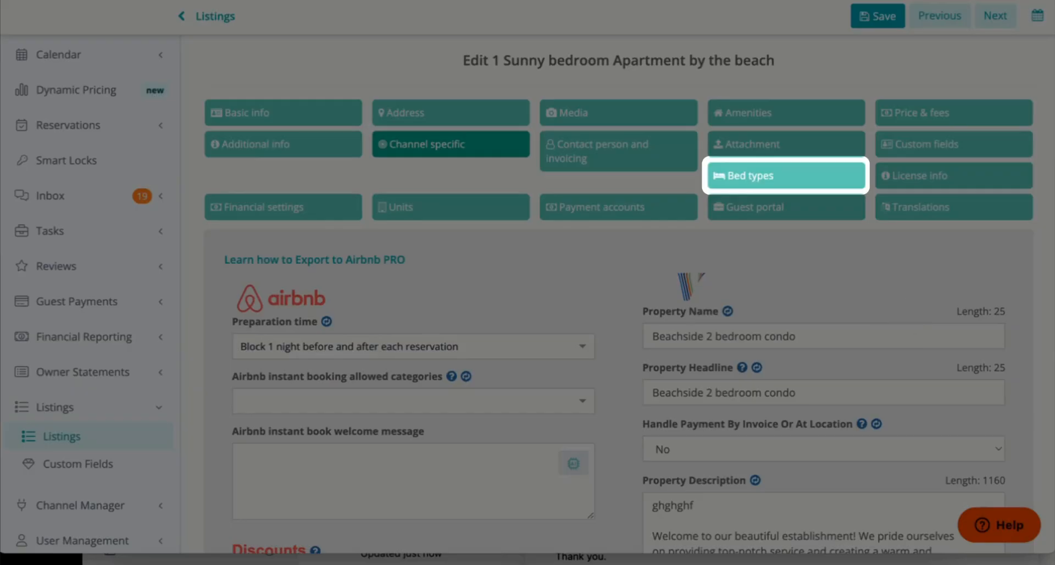
Step: Review Bed types and the Room number, Bed type and Quantity choices for a new bed
click(785, 176)
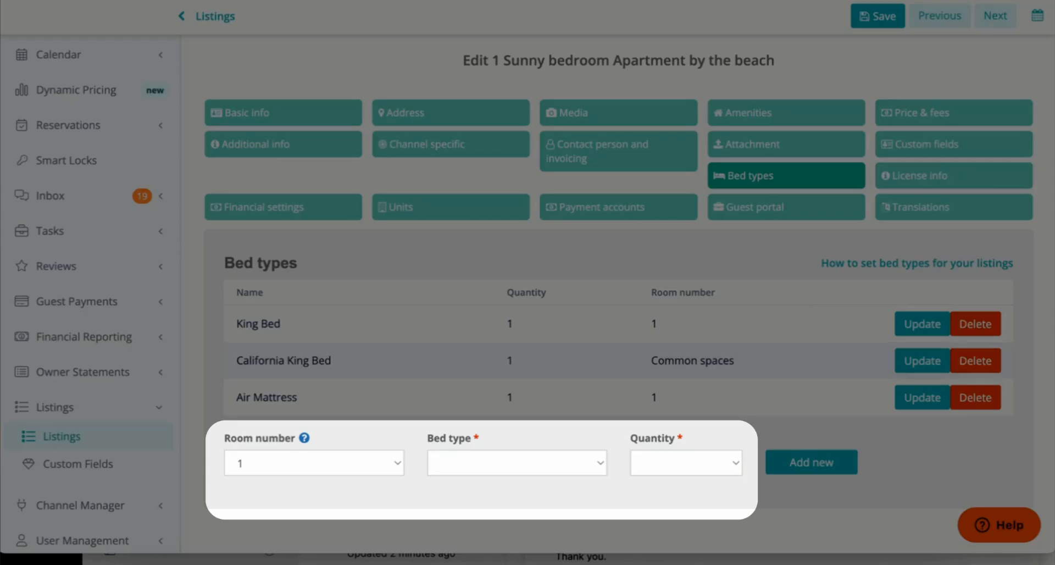
click(313, 461)
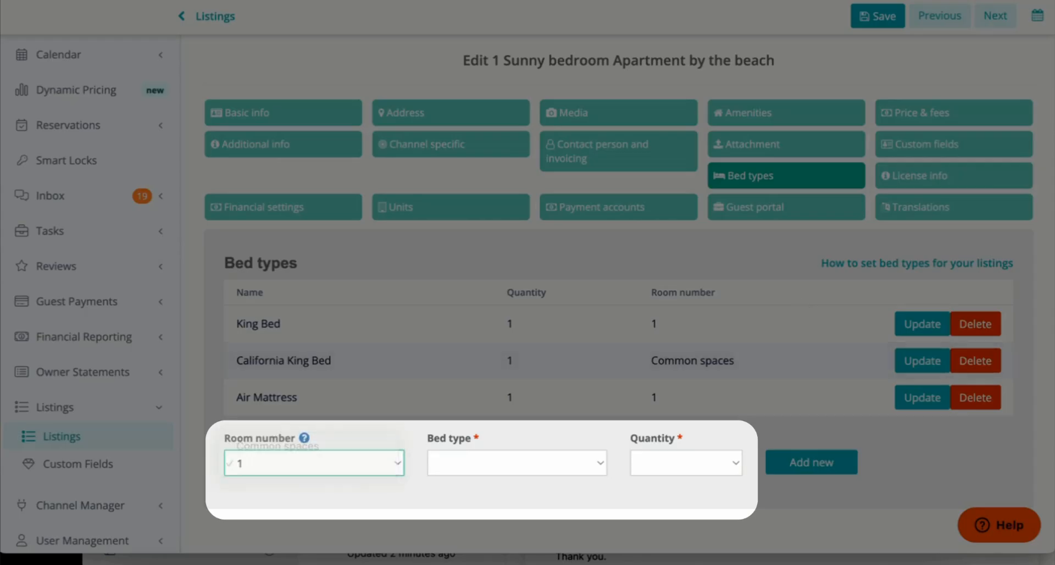
click(516, 461)
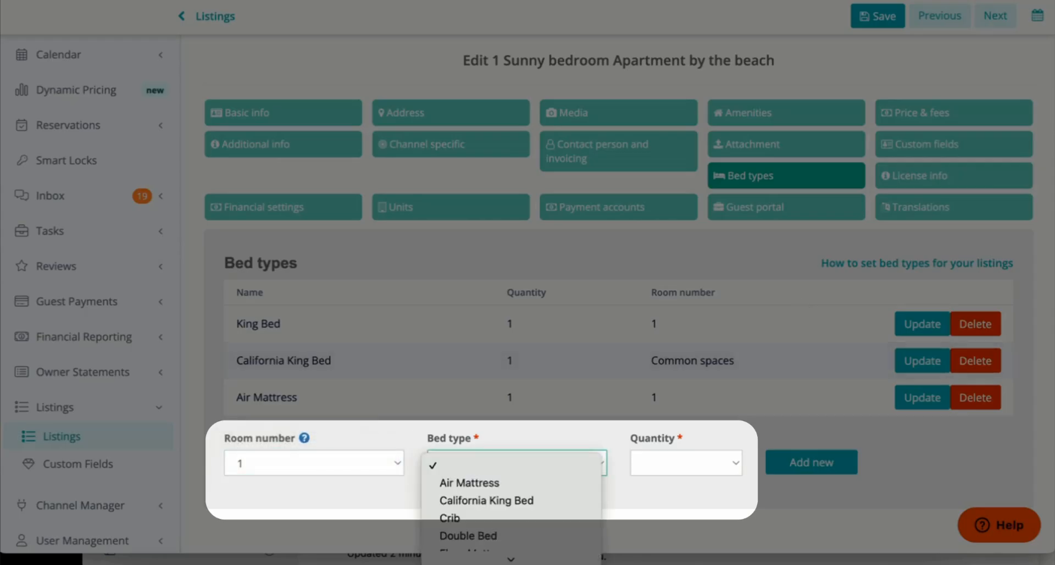
click(685, 462)
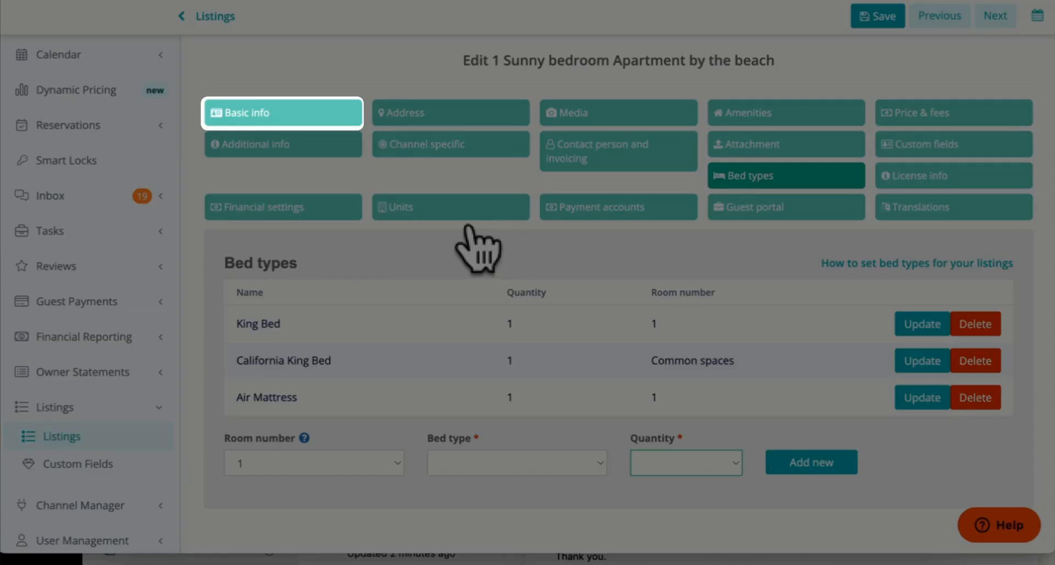
mouse_move(511, 260)
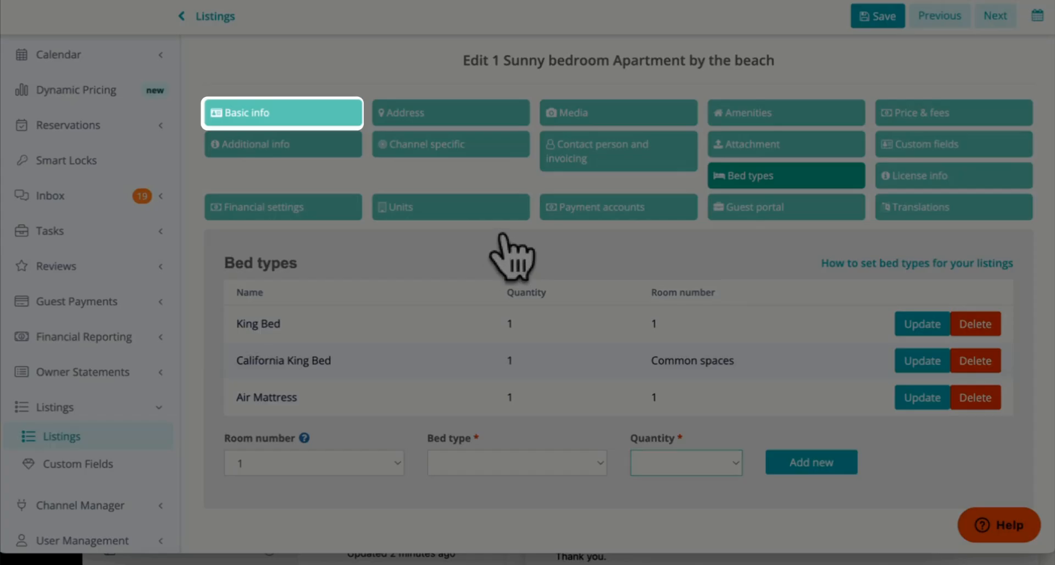
click(283, 112)
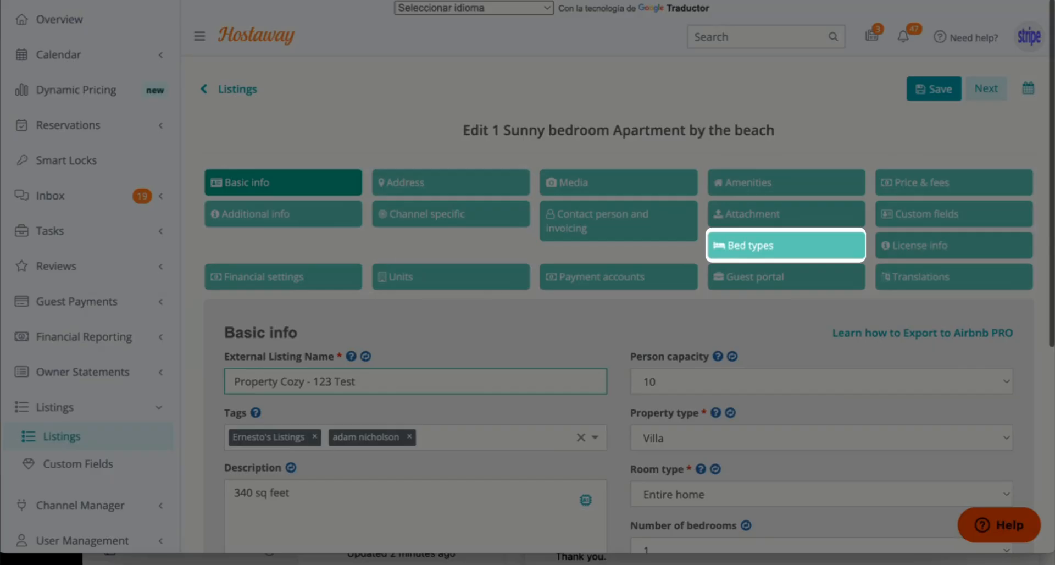
click(741, 245)
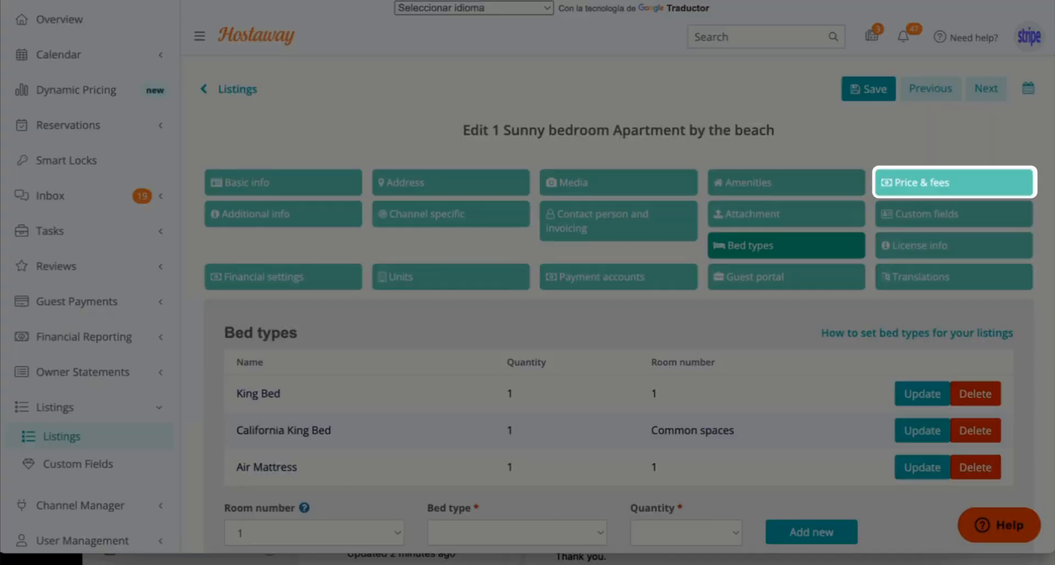
Step: Review Price & fees: 500 USD base price, 5% markups, 450 extra person, 2000 damage deposit
click(952, 181)
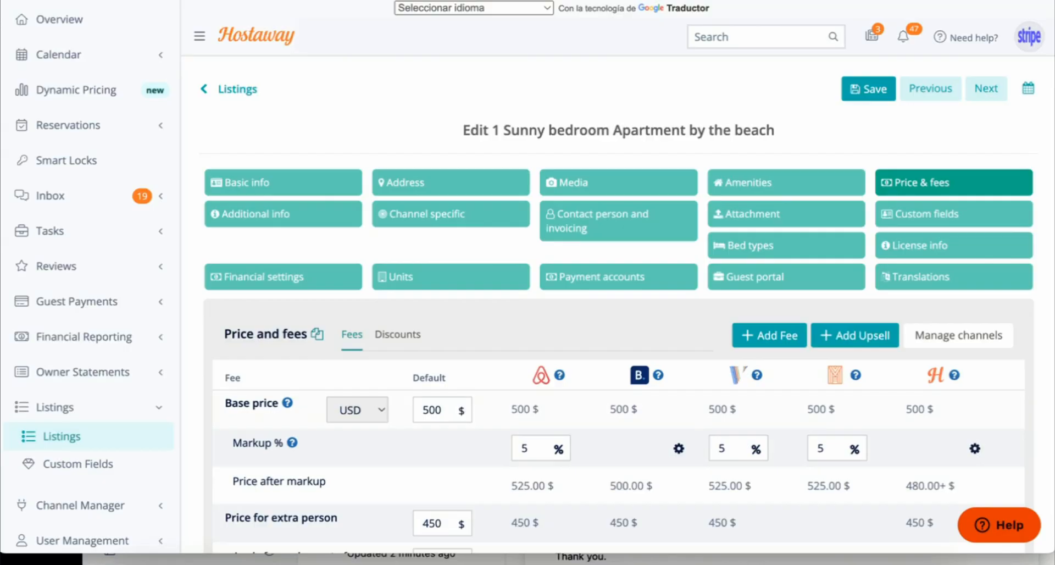
scroll(down, 3)
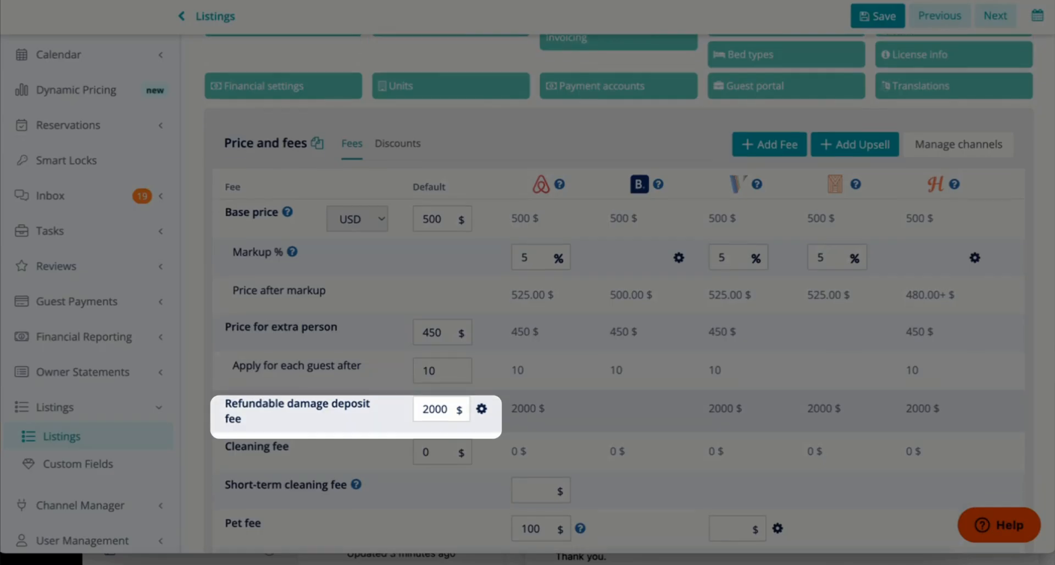
click(481, 408)
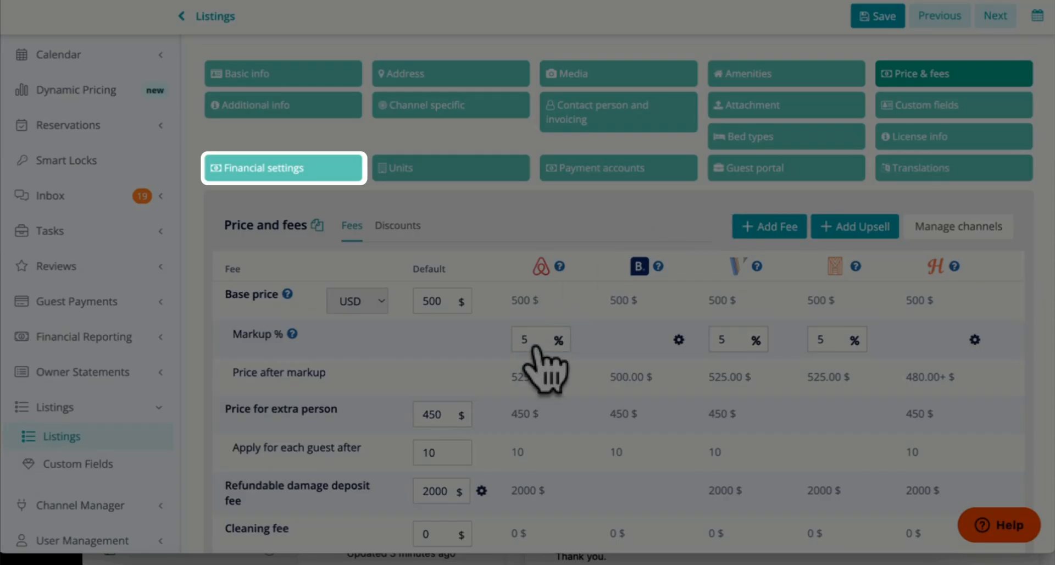
click(282, 168)
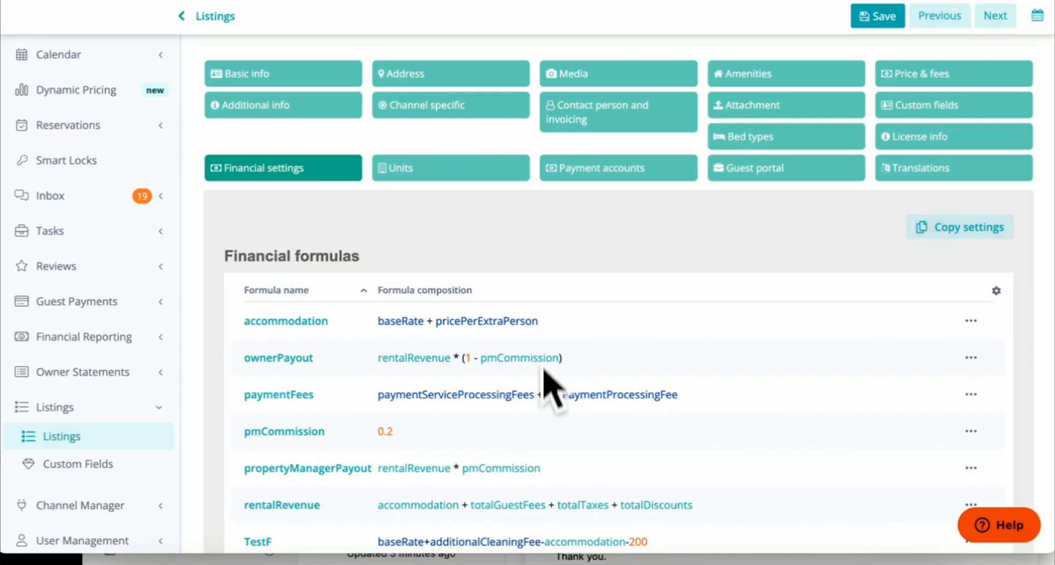
Step: Review the financial formulas and taxes, then save all listing edits
scroll(down, 3)
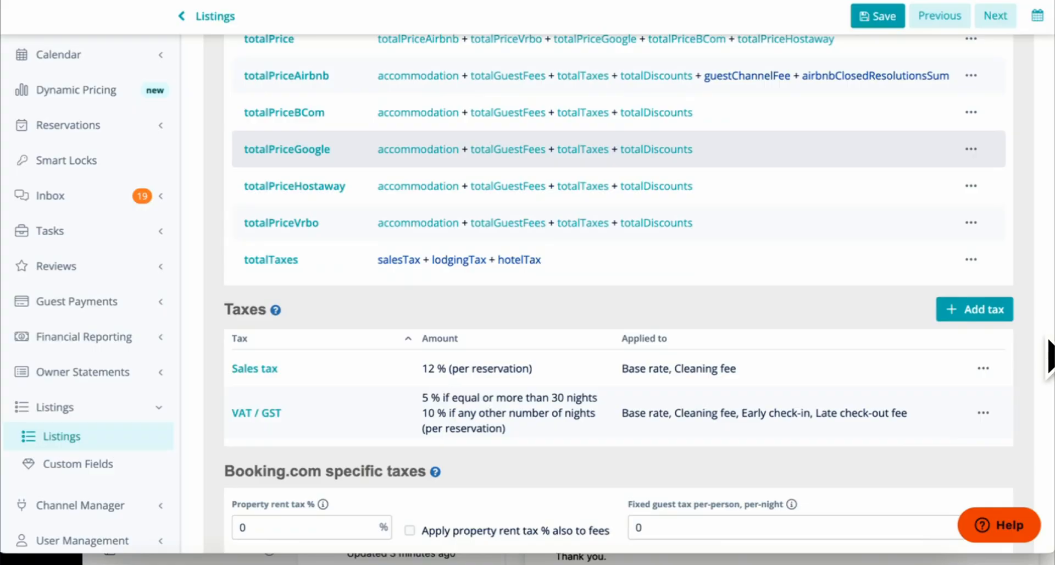
click(877, 15)
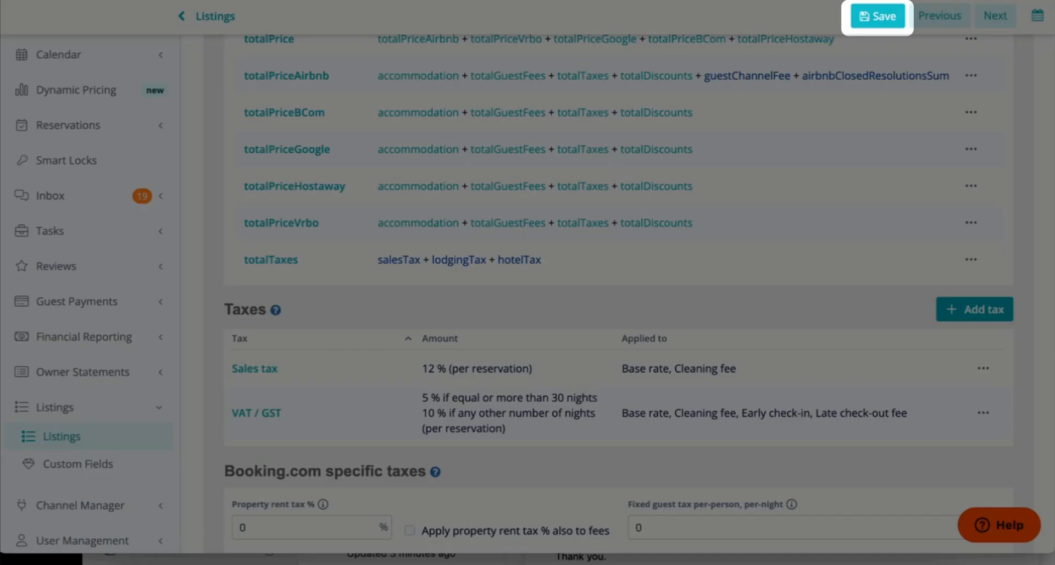
click(877, 16)
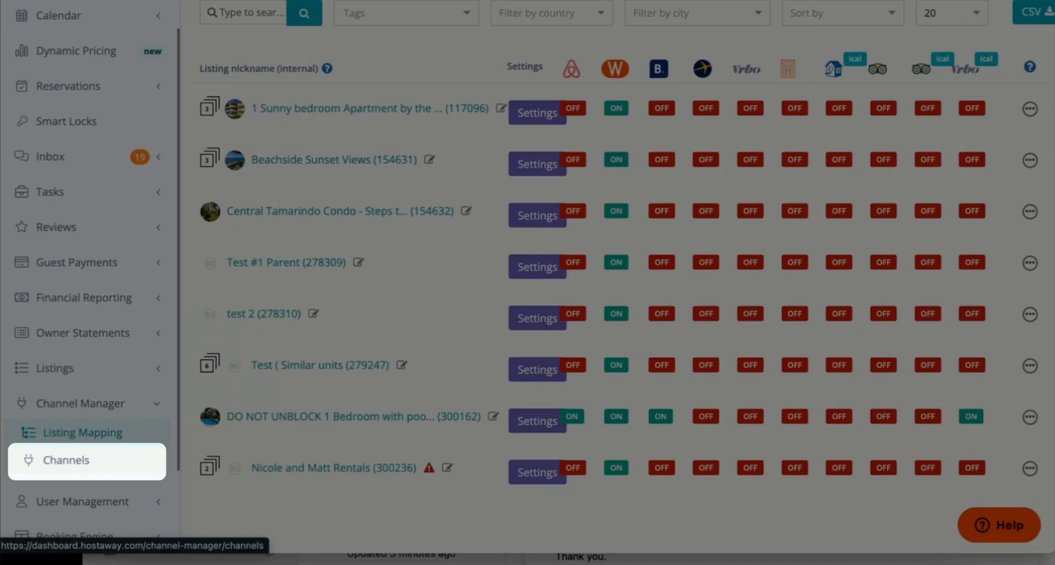
Step: Export the '1 Sunny bedroom Apartment by the beach' listing to Vrbo via Channel Manager
click(65, 460)
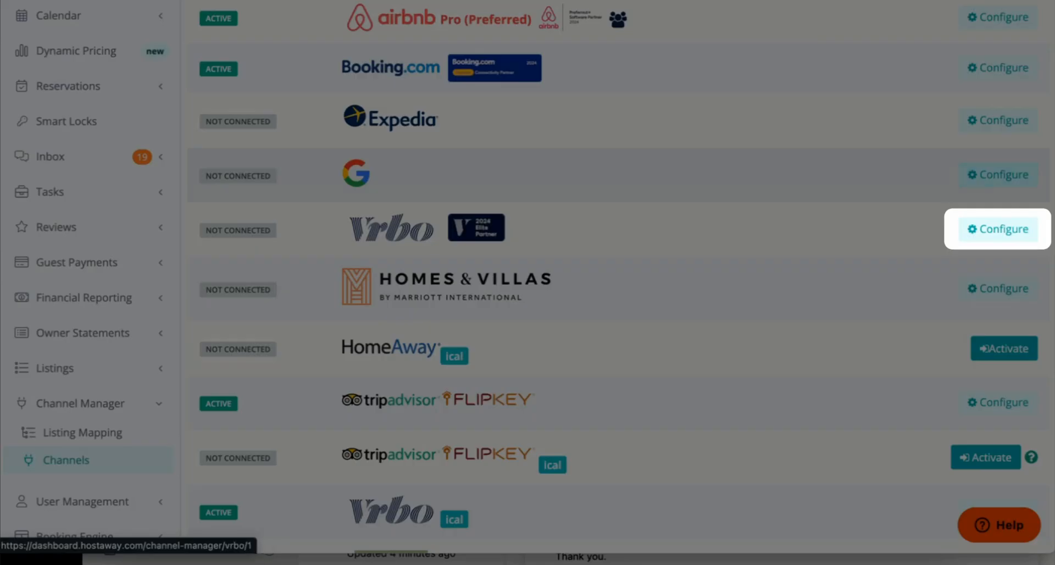
click(998, 229)
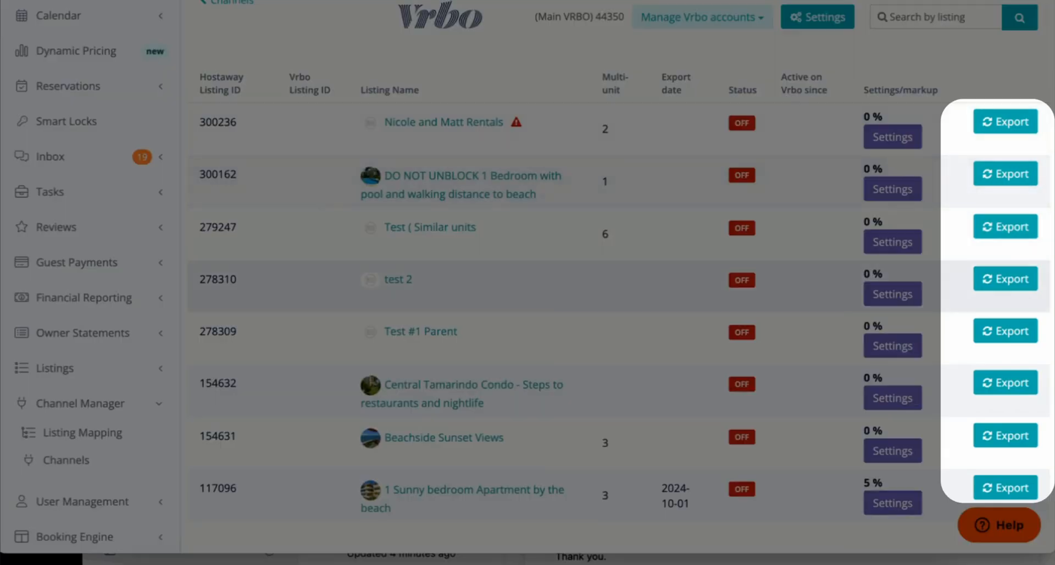
click(1006, 121)
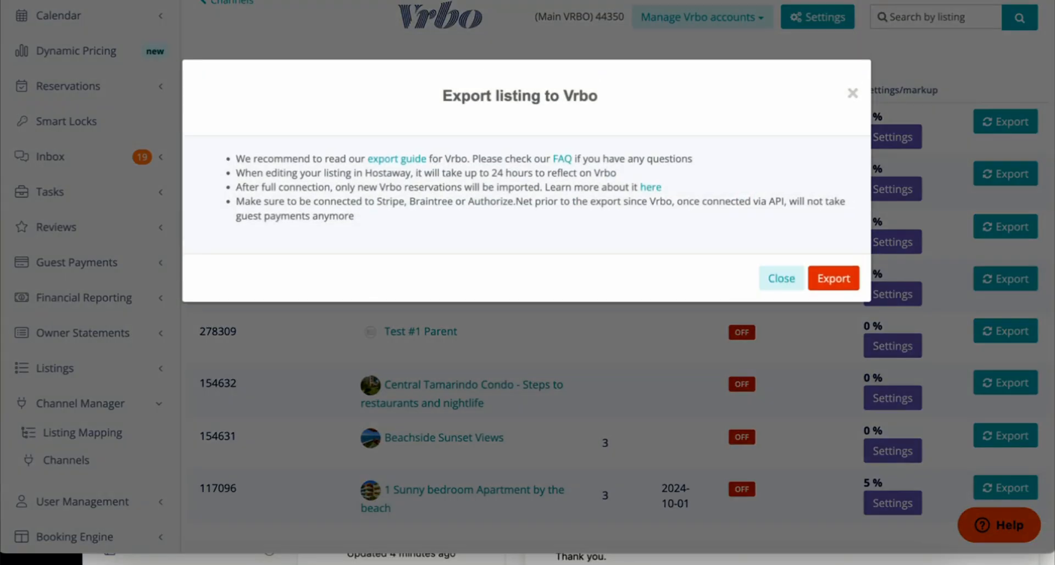
click(780, 278)
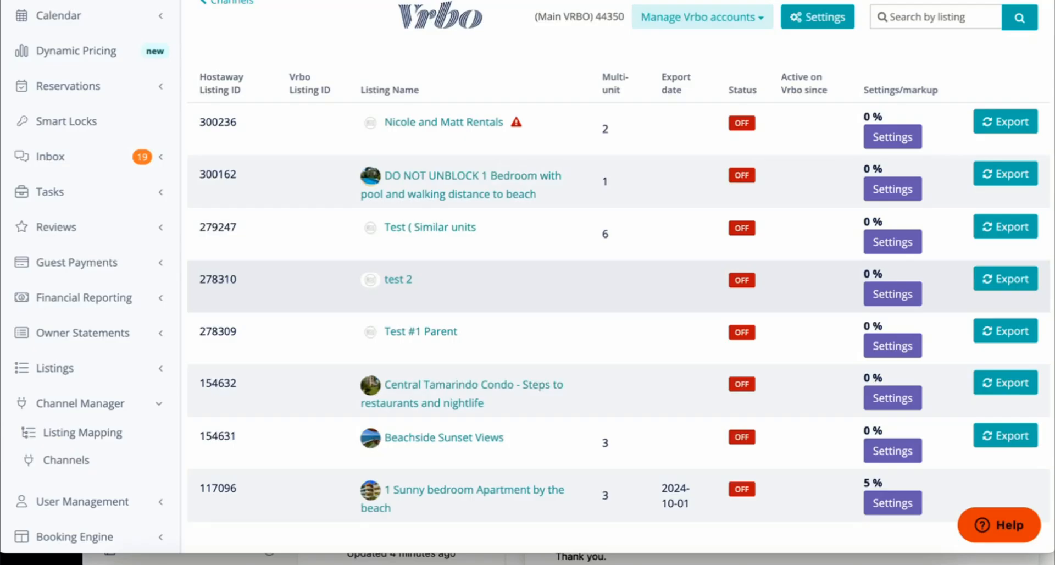